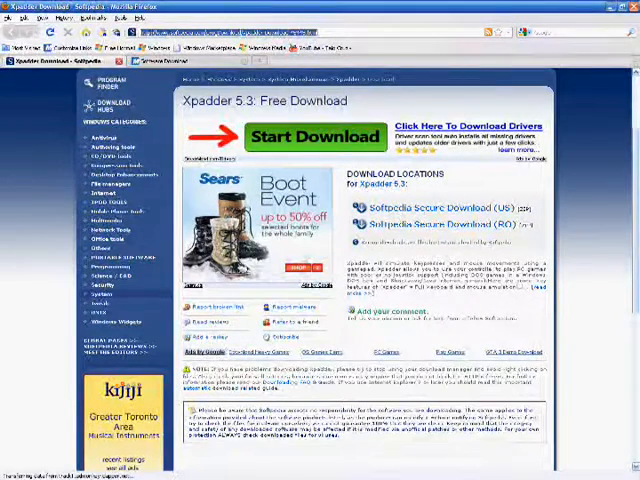
Step: Start the Xpadder 5.3 download from the Softpedia page
{"action": "left_click", "coordinate": [468, 132]}
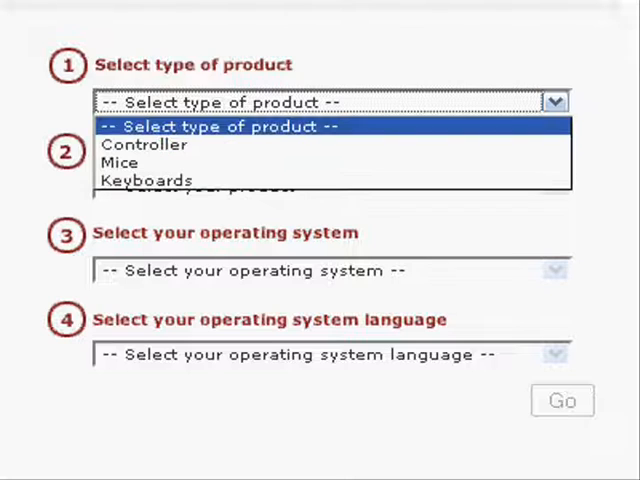
Step: Request software for Controller, Xbox 360 Controller for Windows, Windows XP SP2 32-bit, English (US)
{"action": "left_click", "coordinate": [144, 144]}
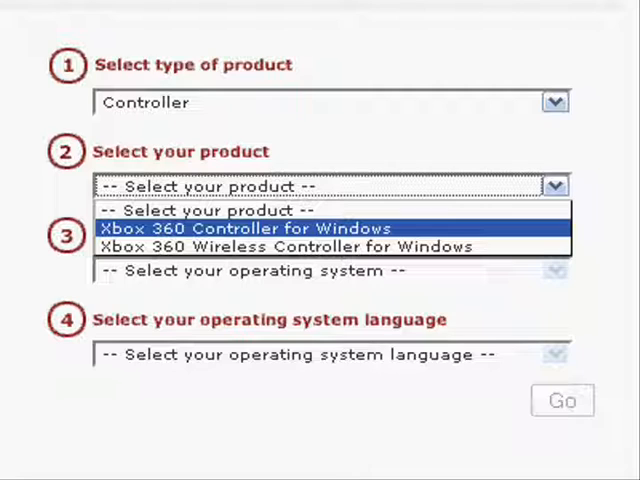
{"action": "left_click", "coordinate": [232, 228]}
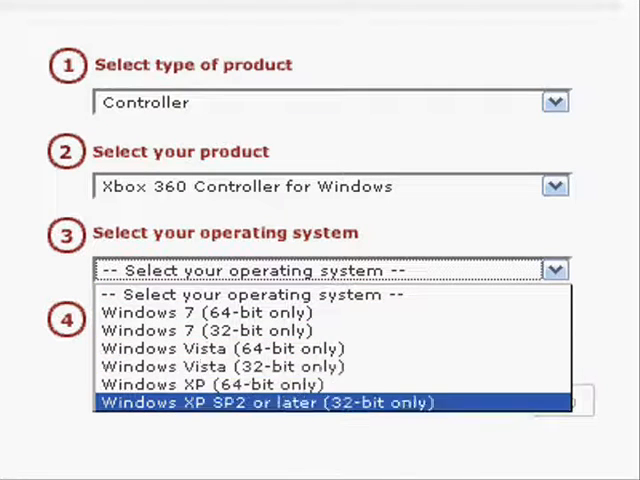
{"action": "mouse_move", "coordinate": [264, 384]}
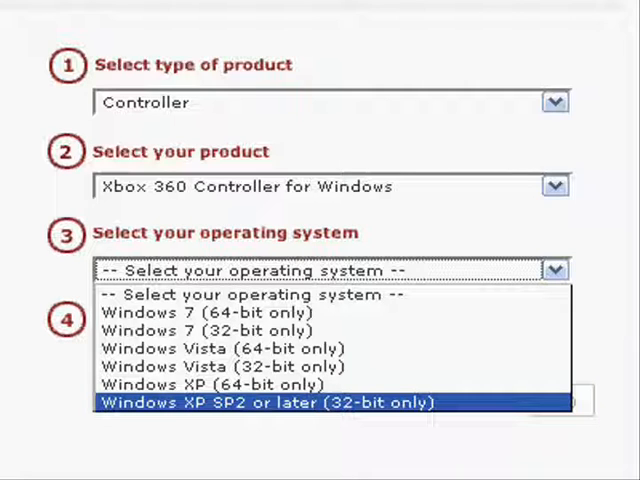
{"action": "left_click", "coordinate": [264, 402]}
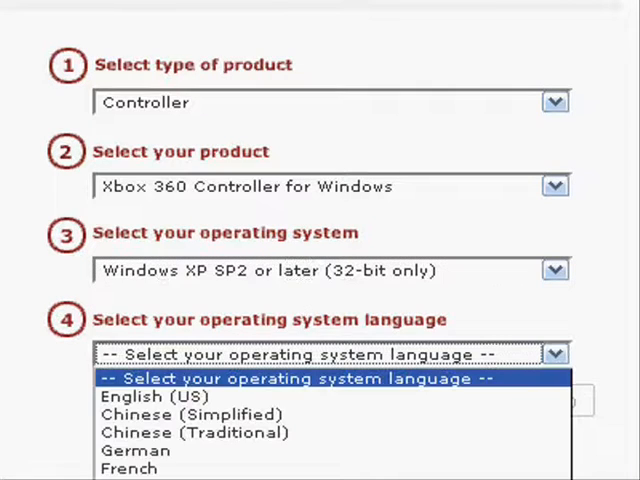
{"action": "left_click", "coordinate": [144, 396]}
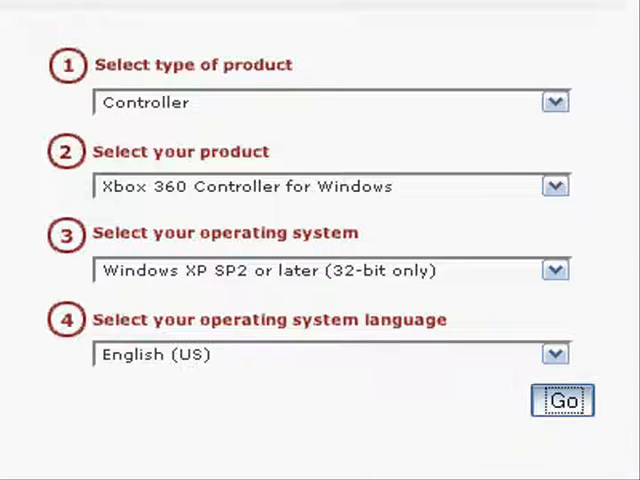
{"action": "left_click", "coordinate": [564, 400]}
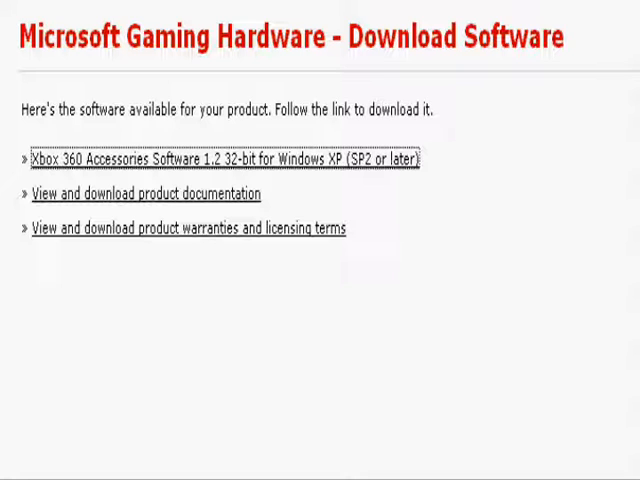
Step: Download the Xbox 360 Accessories Software 1.2 32-bit installer and save the file
{"action": "left_click", "coordinate": [230, 160]}
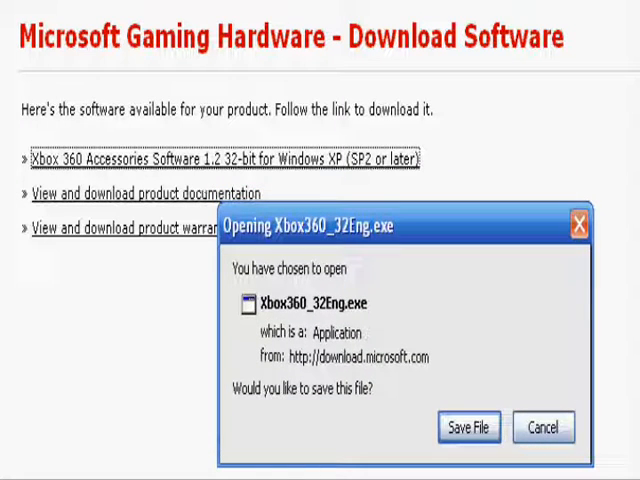
{"action": "left_click", "coordinate": [544, 428]}
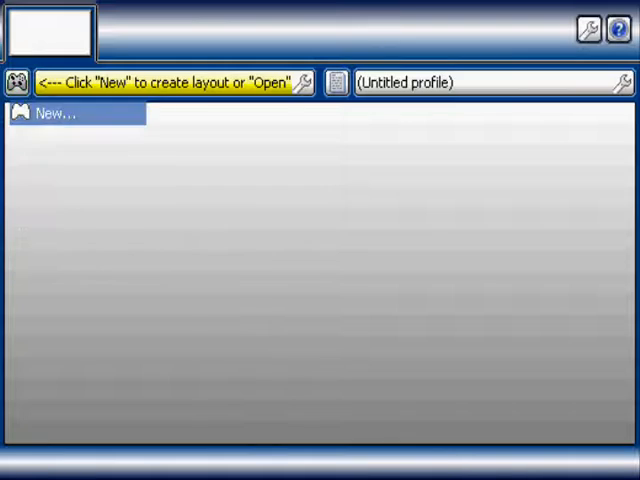
{"action": "left_click", "coordinate": [56, 112]}
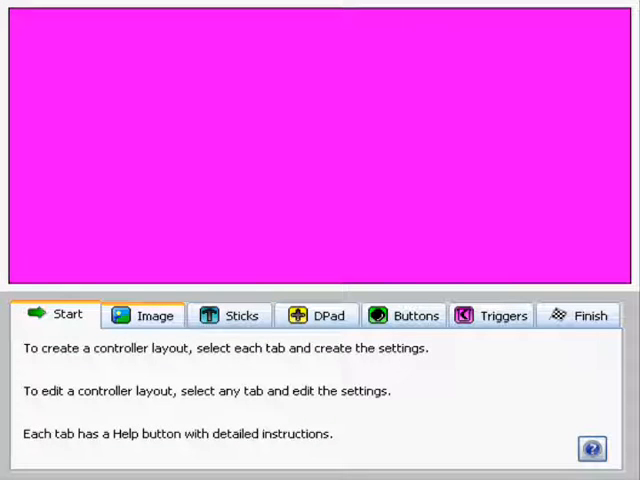
Step: Paint black shapes on the layout image using the Draw tool
{"action": "left_click", "coordinate": [156, 316]}
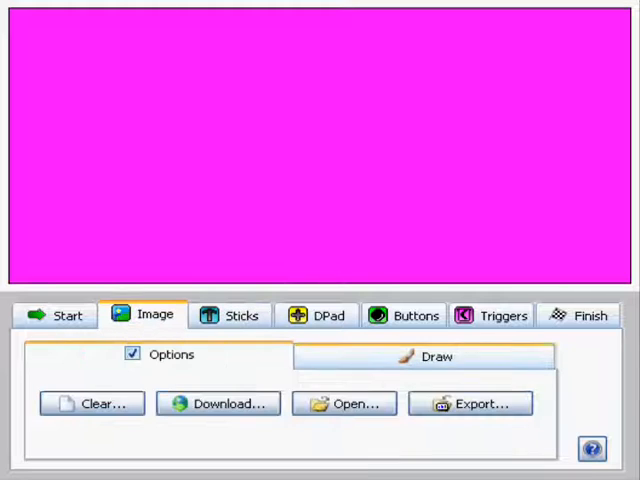
{"action": "left_click", "coordinate": [436, 356]}
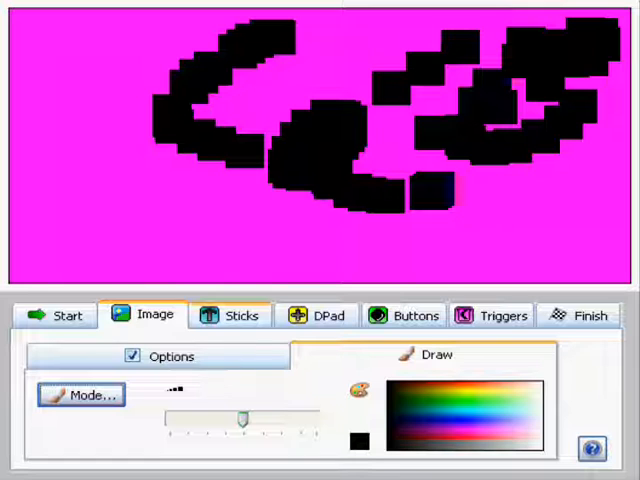
{"action": "left_click", "coordinate": [240, 316]}
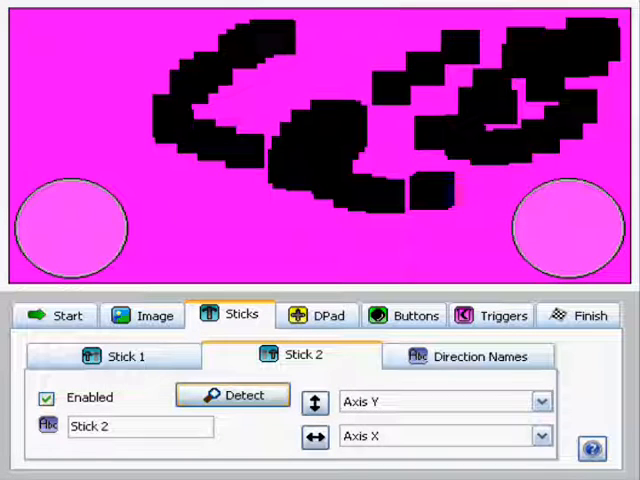
Step: Set up the DPad's four directions and move on to adding buttons
{"action": "left_click", "coordinate": [232, 396]}
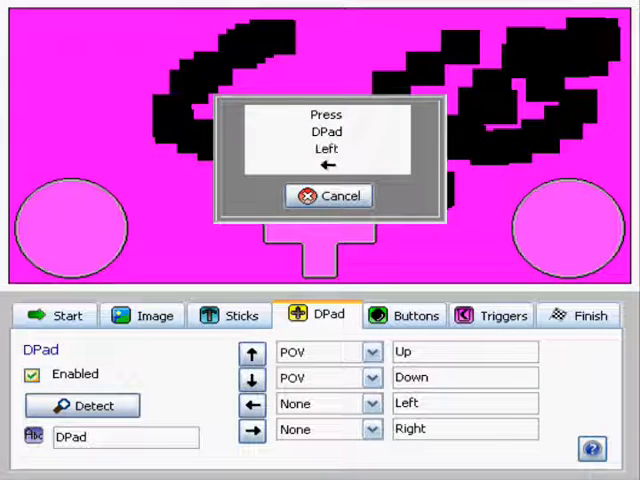
{"action": "left_click", "coordinate": [414, 316]}
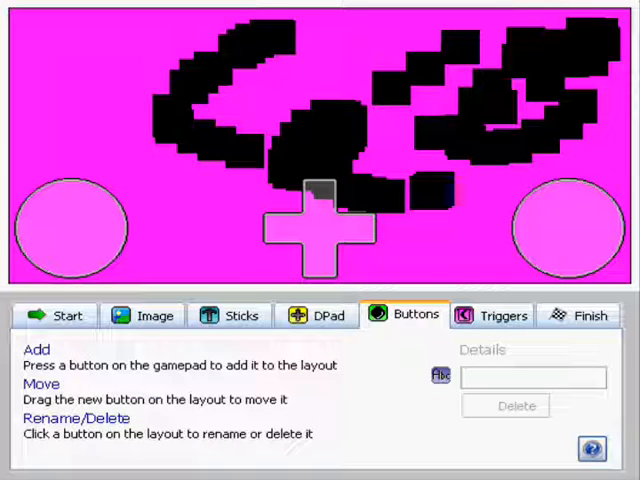
{"action": "left_click", "coordinate": [84, 128]}
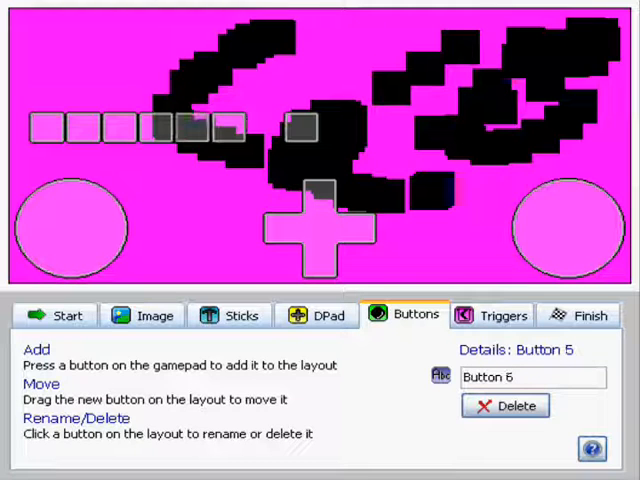
{"action": "left_click", "coordinate": [228, 128]}
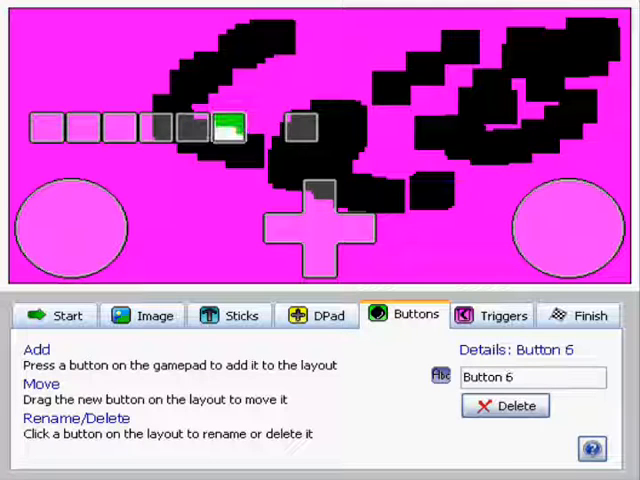
{"action": "left_click", "coordinate": [376, 128]}
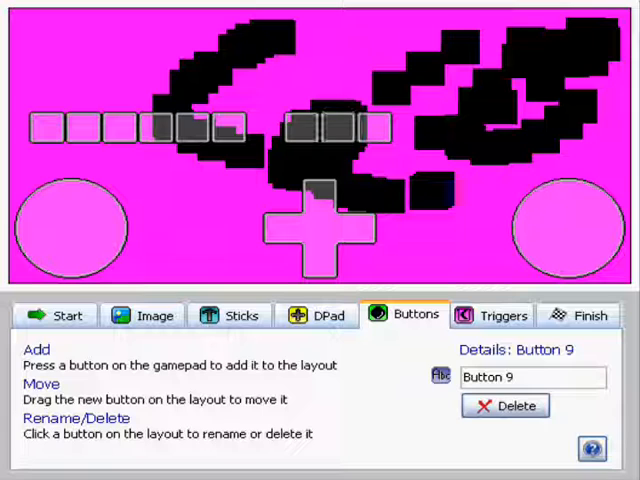
{"action": "left_click", "coordinate": [260, 128]}
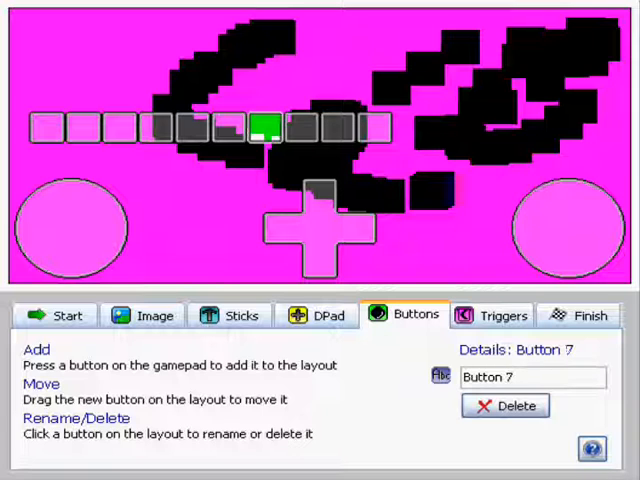
{"action": "left_click", "coordinate": [272, 132]}
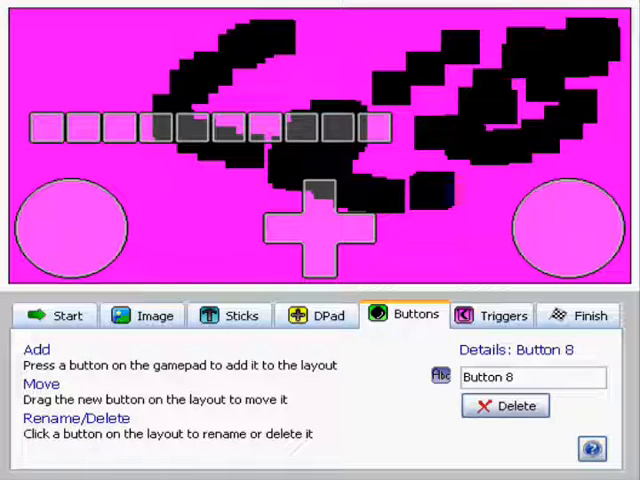
{"action": "left_click", "coordinate": [490, 316]}
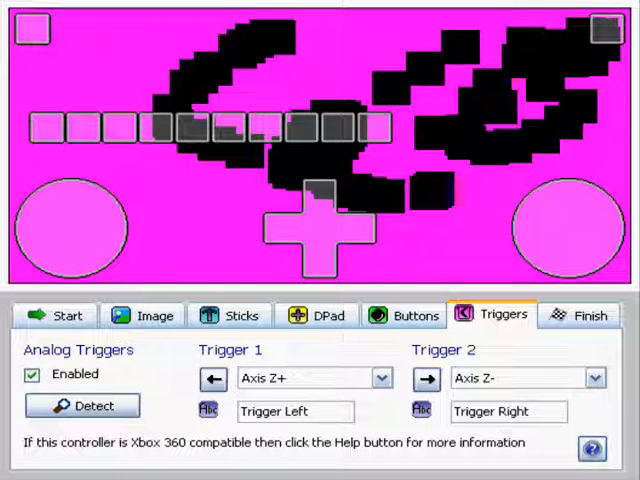
Step: Return to the layout's Image settings after enabling the triggers
{"action": "left_click", "coordinate": [144, 316]}
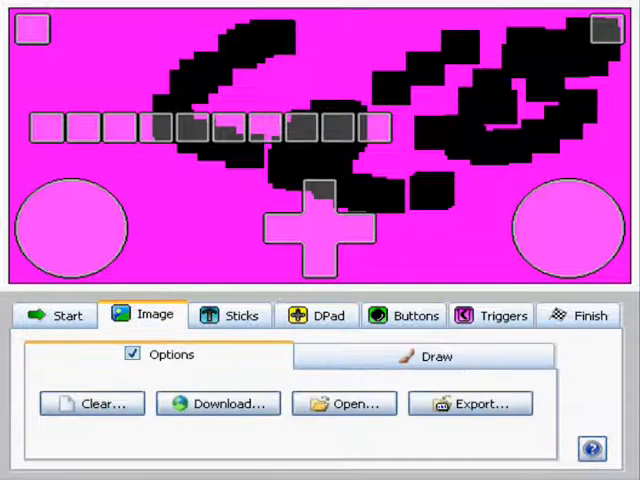
Step: Fill the layout background with plain black using the Draw tool
{"action": "left_click", "coordinate": [434, 356]}
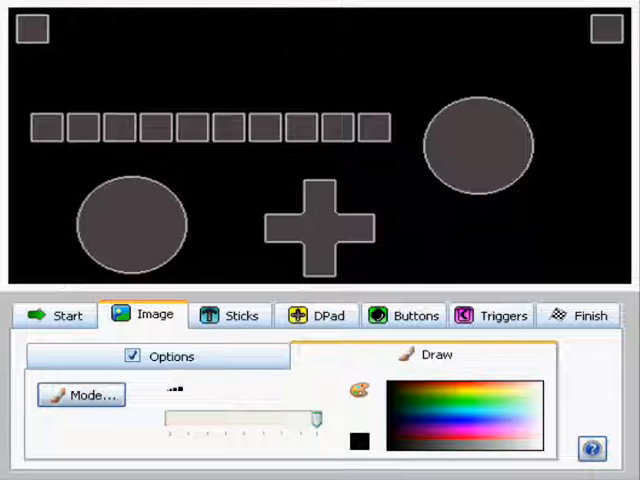
Step: Drag the layout's buttons into diamond clusters like a real gamepad and finish
{"action": "left_click", "coordinate": [48, 128]}
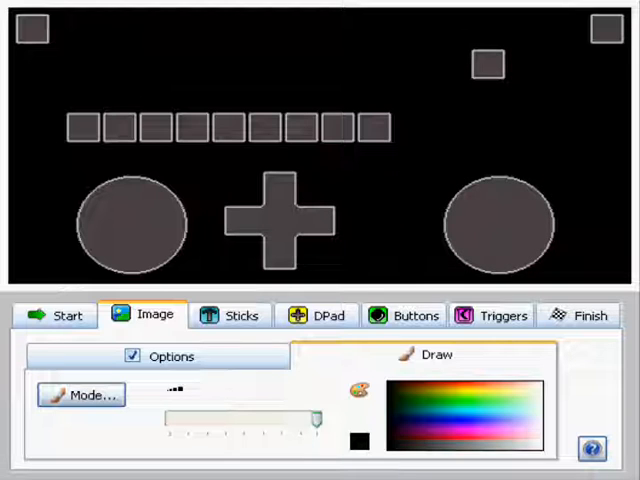
{"action": "left_click_drag", "start_coordinate": [488, 64], "coordinate": [500, 130]}
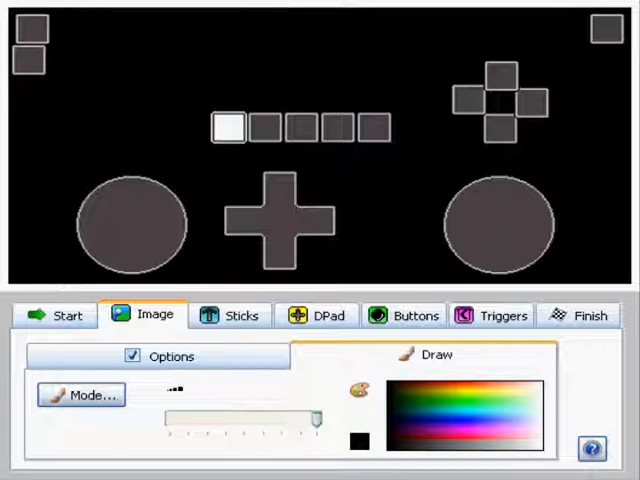
{"action": "left_click", "coordinate": [300, 128]}
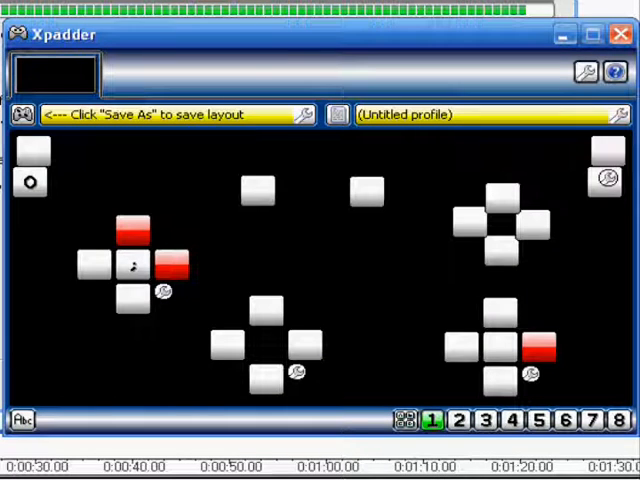
Step: Assign the Arrows preset to the left diamond's button group
{"action": "right_click", "coordinate": [164, 292]}
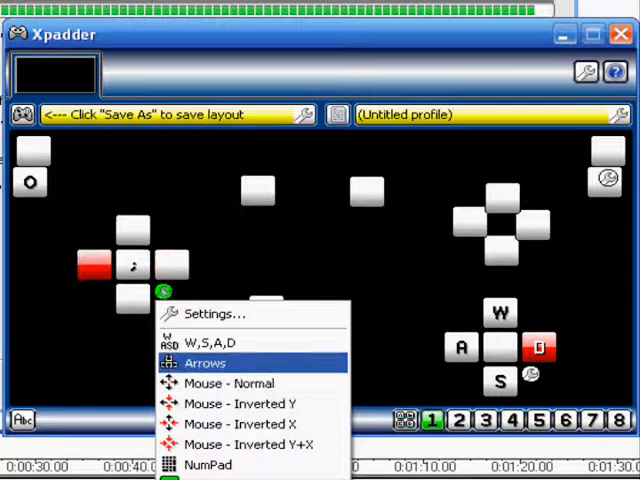
{"action": "left_click", "coordinate": [204, 364]}
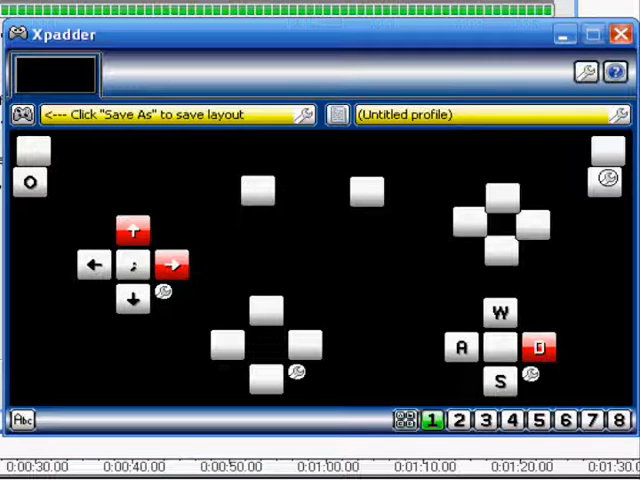
Step: Bring up Control Panel from the Start menu to reach its category home screen
{"action": "left_click", "coordinate": [606, 178]}
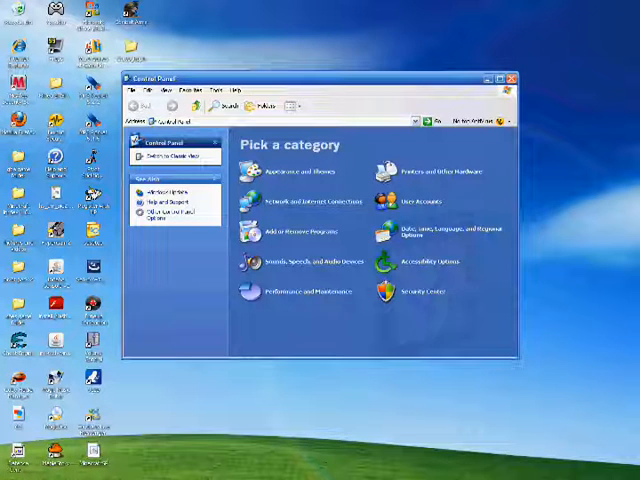
{"action": "mouse_move", "coordinate": [170, 156]}
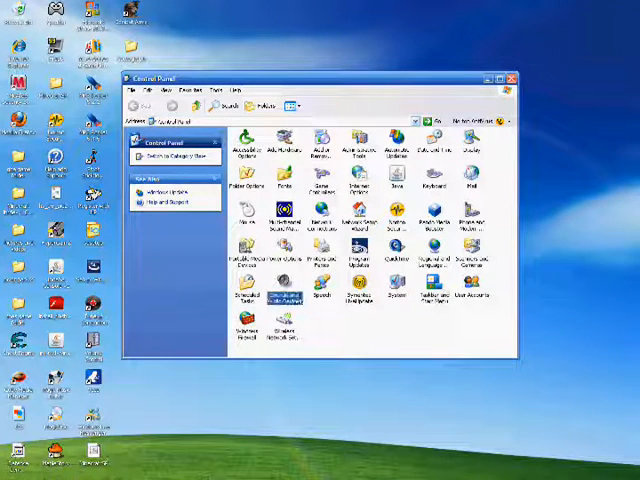
{"action": "mouse_move", "coordinate": [280, 296]}
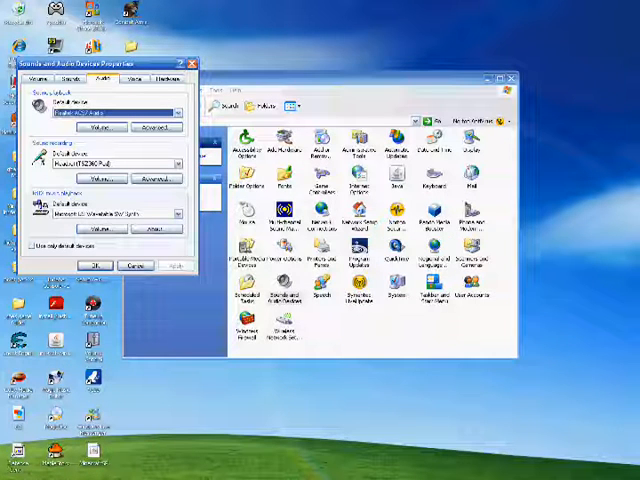
Step: Choose Headset (TSZ360 Pad) as the default sound recording device in Audio properties
{"action": "left_click", "coordinate": [176, 162]}
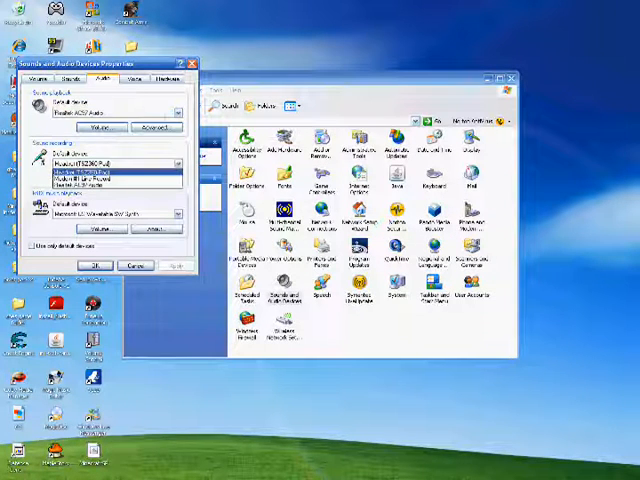
{"action": "left_click", "coordinate": [110, 178]}
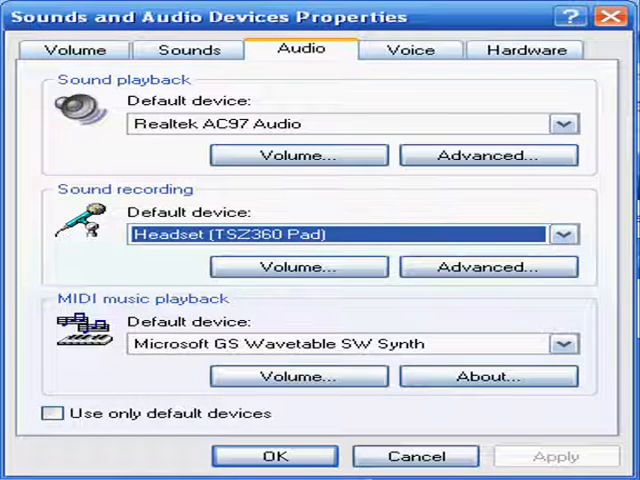
{"action": "left_click", "coordinate": [564, 232]}
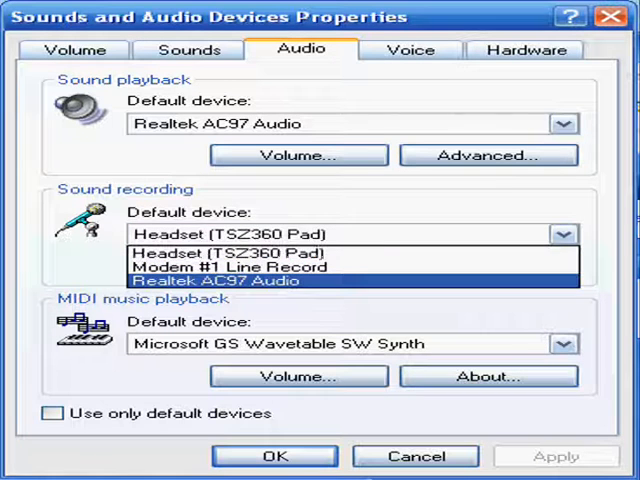